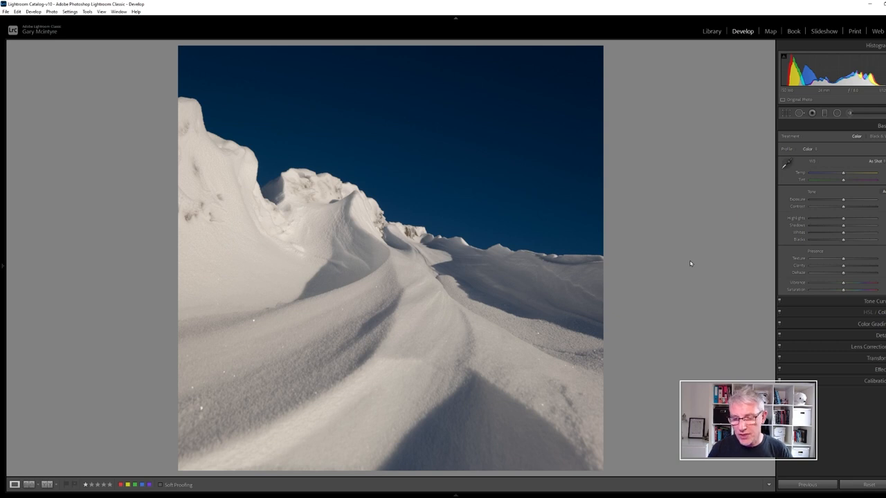
Step: Send the snow drift photo from Lightroom Classic to Luminar AI through Edit In
{"action": "right_click", "coordinate": [390, 263]}
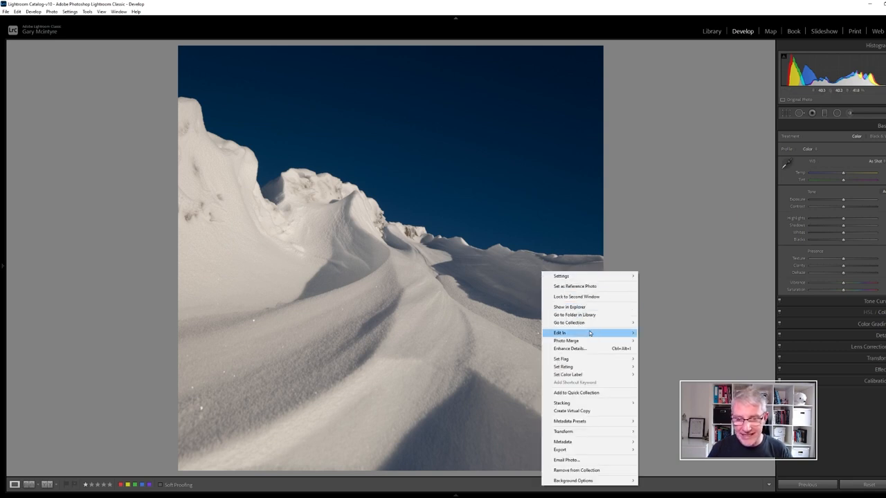
{"action": "mouse_move", "coordinate": [559, 333]}
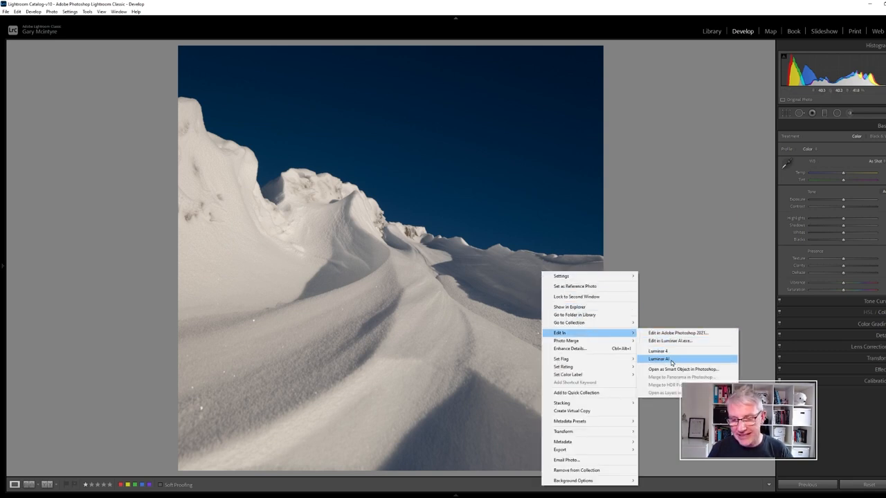
{"action": "left_click", "coordinate": [658, 358]}
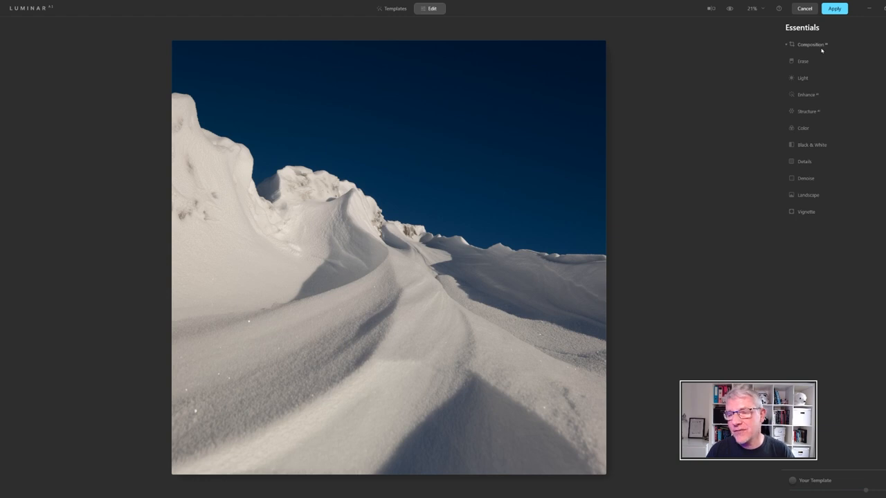
Step: Crop to a 1:1 square with the snow ridge along the bottom, then confirm
{"action": "left_click", "coordinate": [810, 44]}
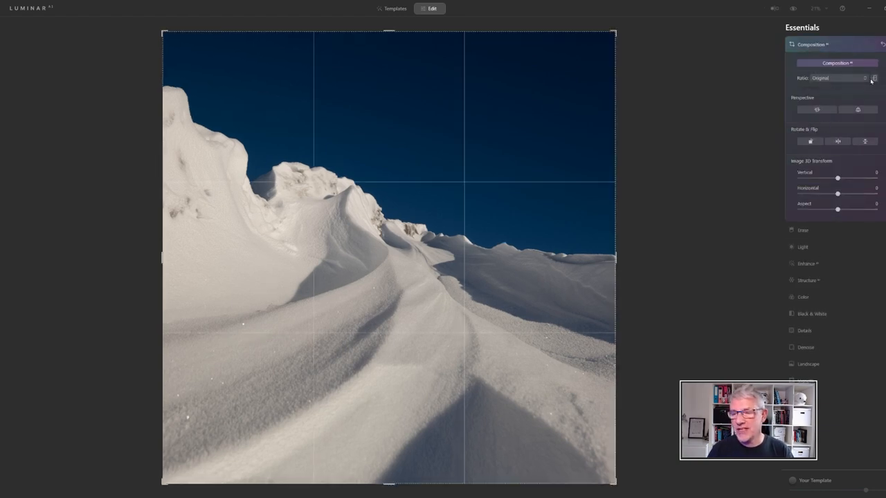
{"action": "left_click", "coordinate": [838, 77]}
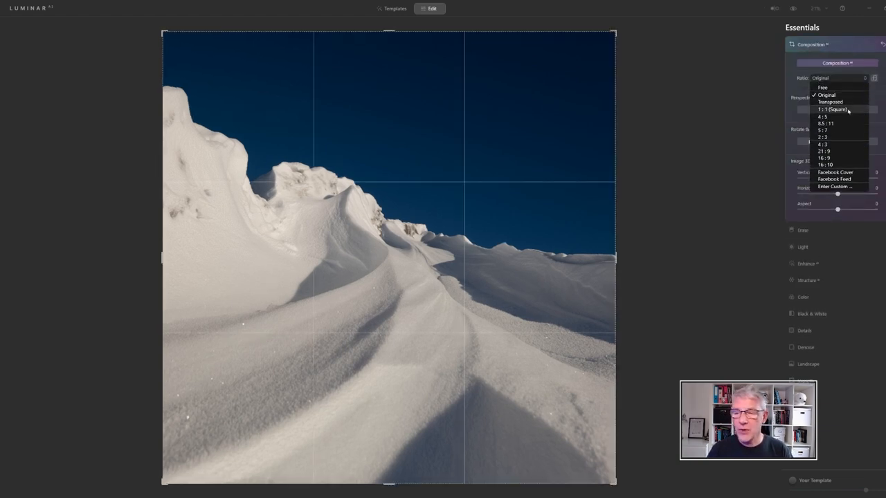
{"action": "left_click", "coordinate": [834, 110]}
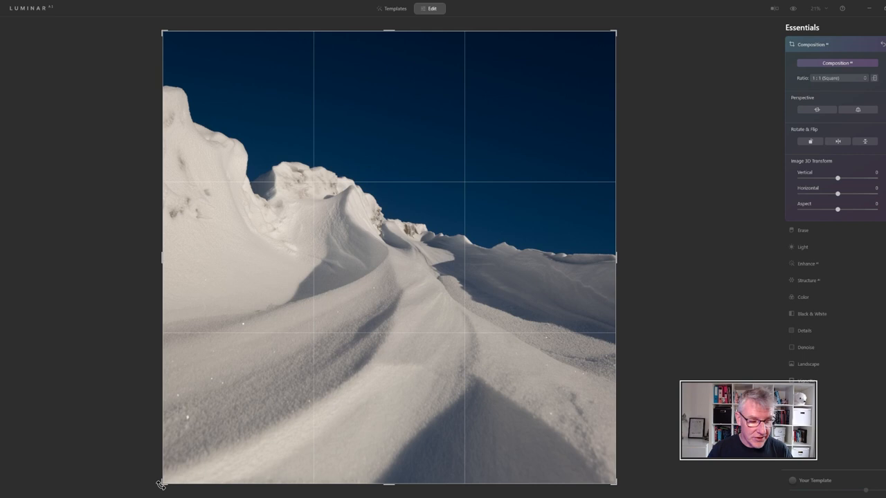
{"action": "left_click_drag", "start_coordinate": [161, 483], "coordinate": [185, 469]}
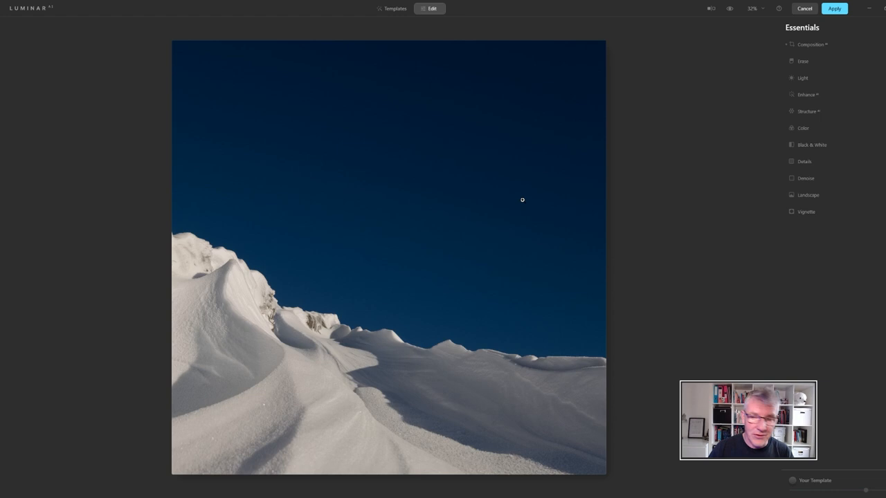
{"action": "left_click", "coordinate": [812, 44]}
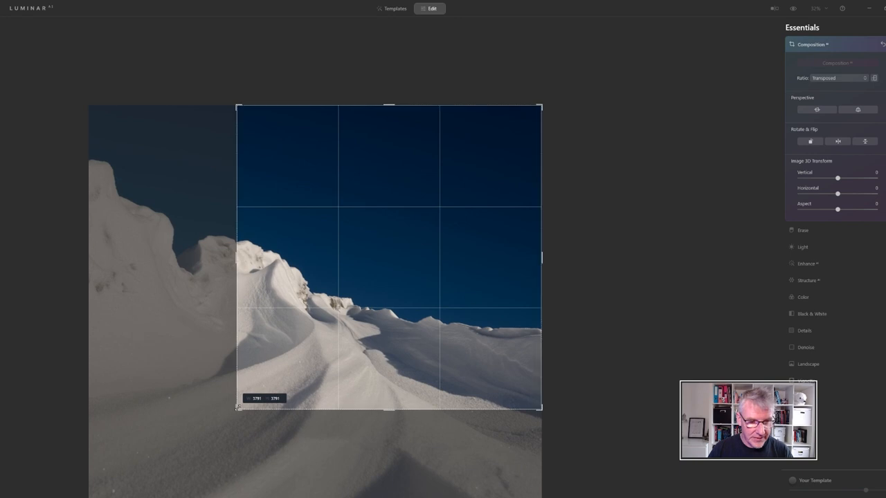
{"action": "left_click", "coordinate": [812, 44]}
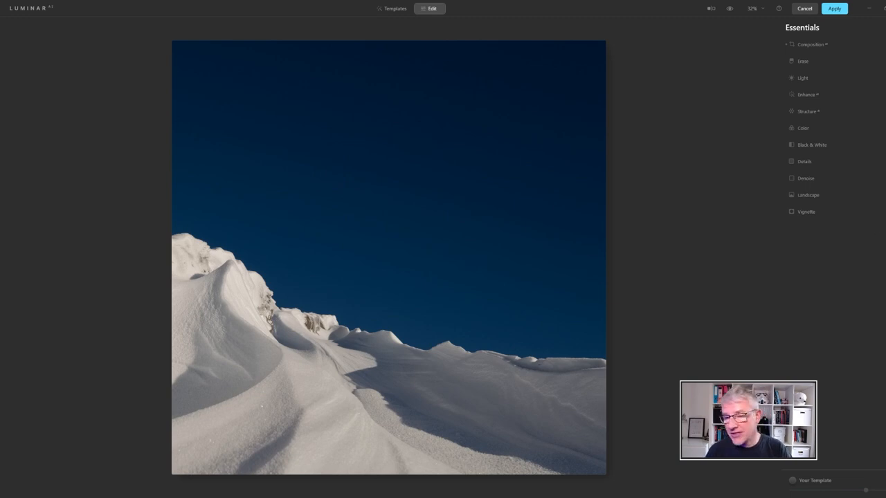
Step: Convert to black and white and set Blue luminance to -100 for a near-black sky
{"action": "left_click", "coordinate": [812, 145]}
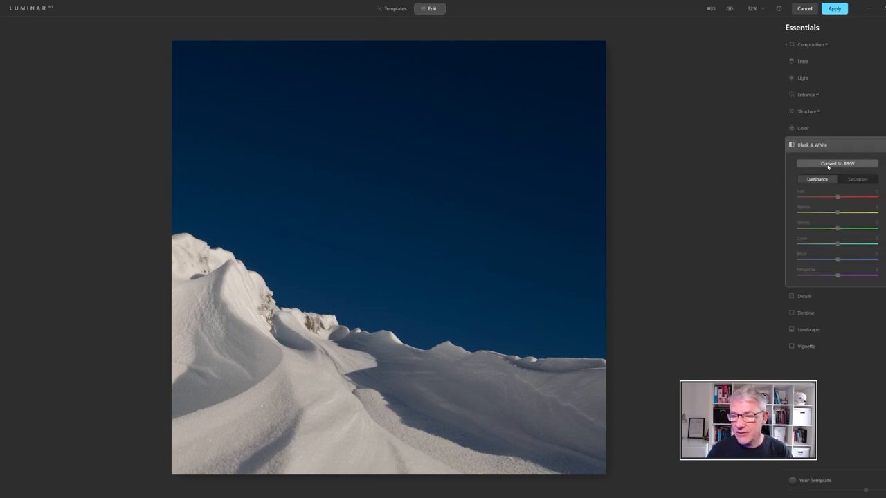
{"action": "left_click", "coordinate": [837, 163]}
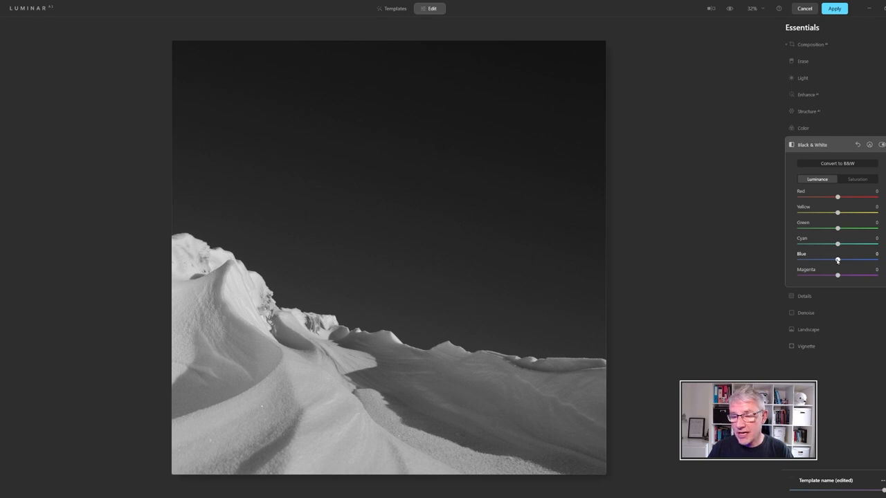
{"action": "left_click_drag", "start_coordinate": [837, 259], "coordinate": [799, 260]}
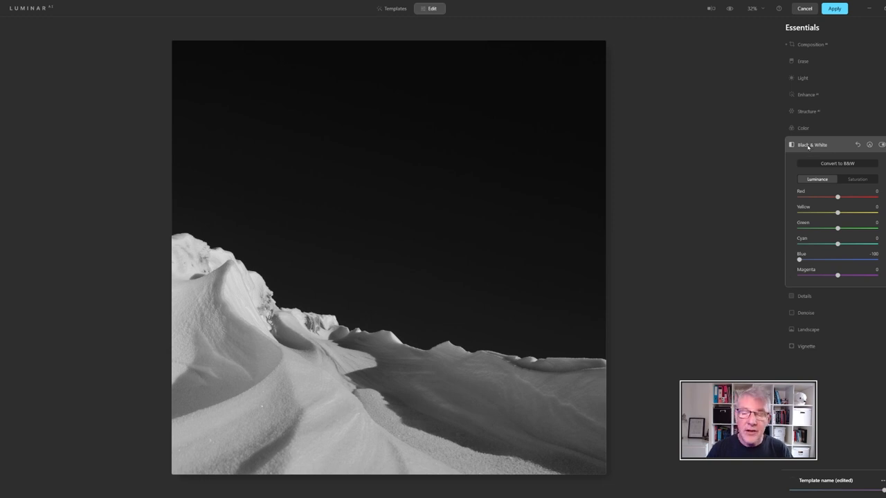
Step: Boost the Enhance Accent slider to 62 for punchier snow contrast
{"action": "left_click", "coordinate": [807, 94]}
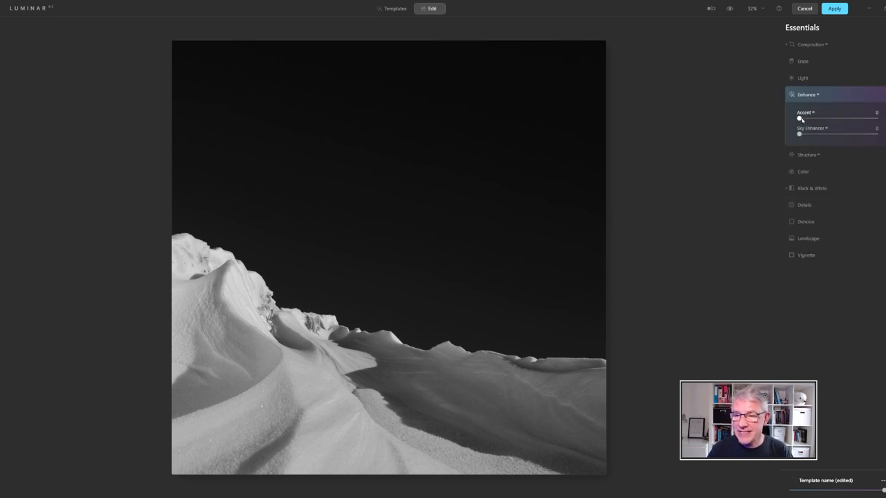
{"action": "left_click_drag", "start_coordinate": [800, 119], "coordinate": [815, 118]}
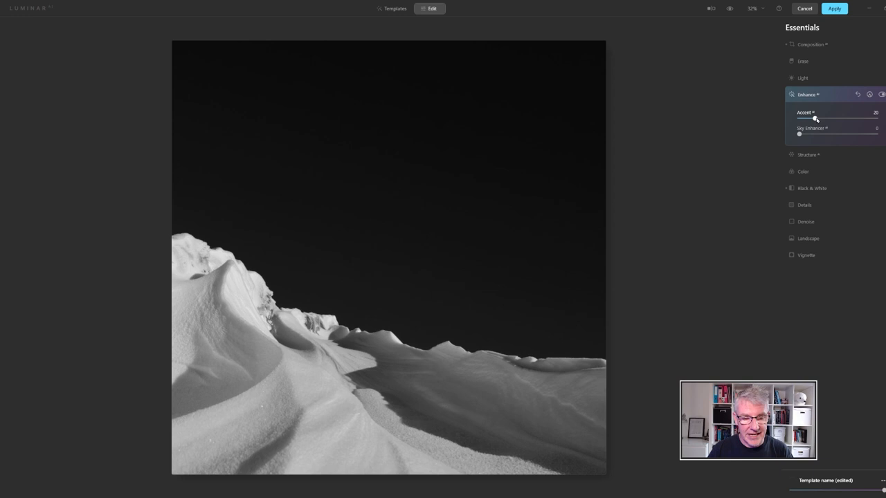
{"action": "left_click_drag", "start_coordinate": [815, 118], "coordinate": [831, 118]}
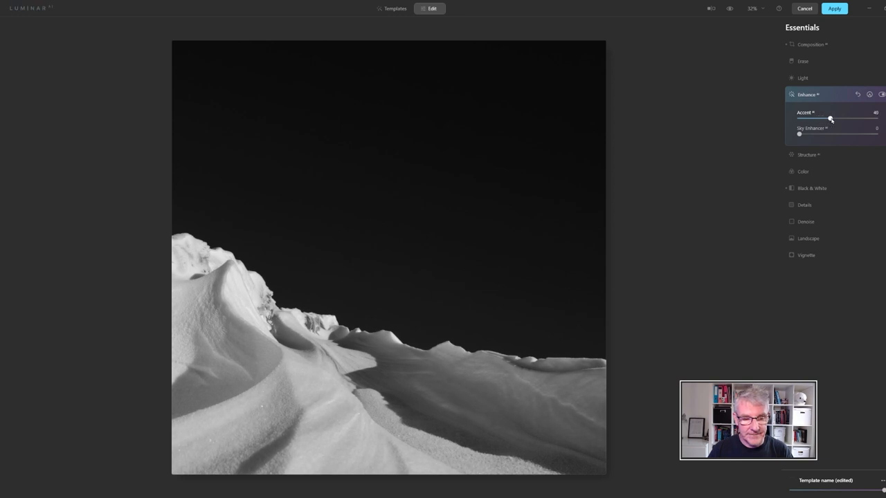
{"action": "left_click_drag", "start_coordinate": [831, 118], "coordinate": [844, 118]}
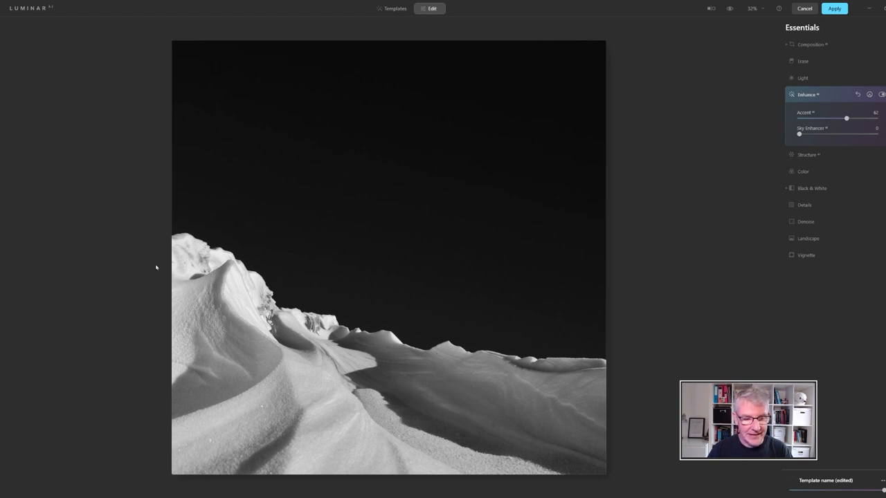
{"action": "mouse_move", "coordinate": [443, 353]}
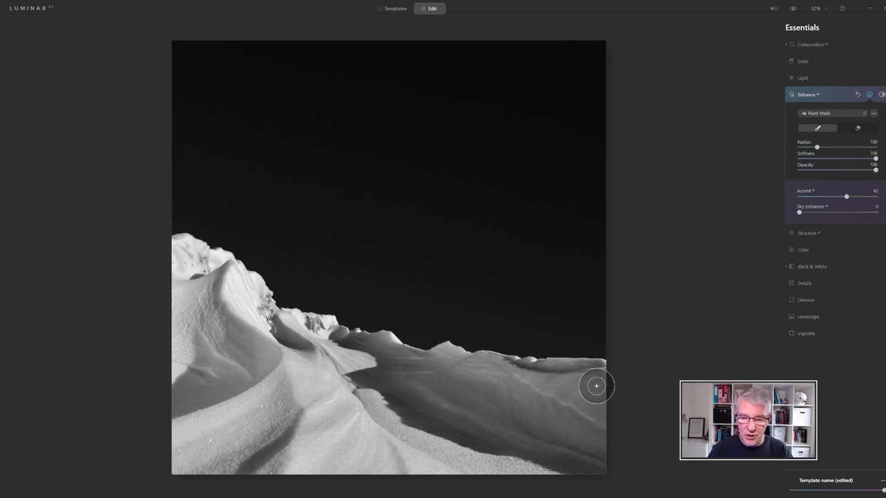
Step: Brush a mask over the skyline snow ridge so Accent affects only that area
{"action": "left_click_drag", "start_coordinate": [597, 386], "coordinate": [457, 358]}
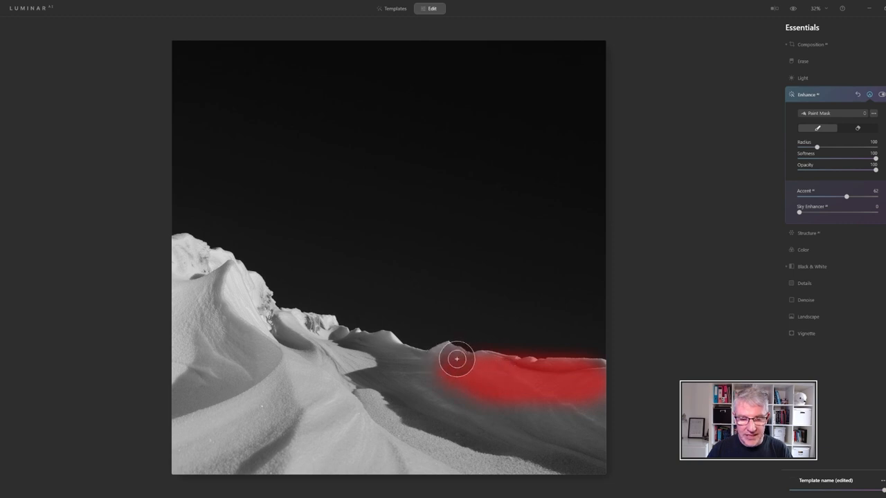
{"action": "left_click_drag", "start_coordinate": [457, 358], "coordinate": [266, 322]}
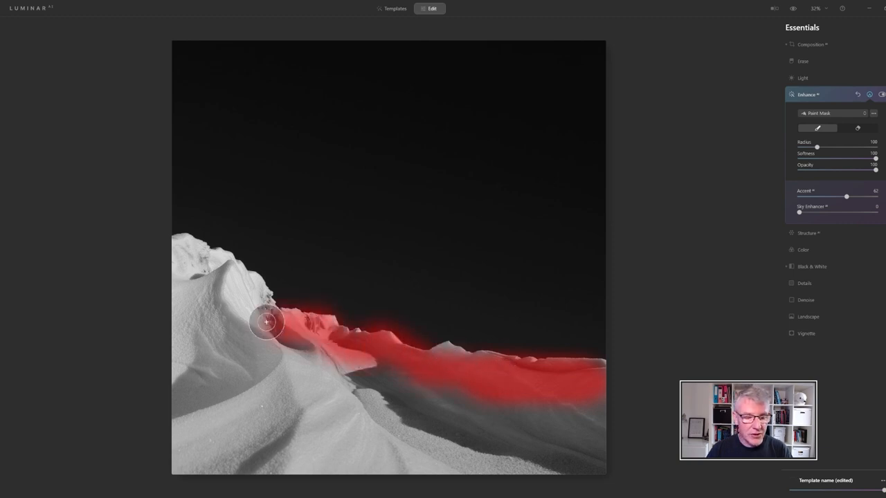
{"action": "left_click_drag", "start_coordinate": [267, 321], "coordinate": [217, 291]}
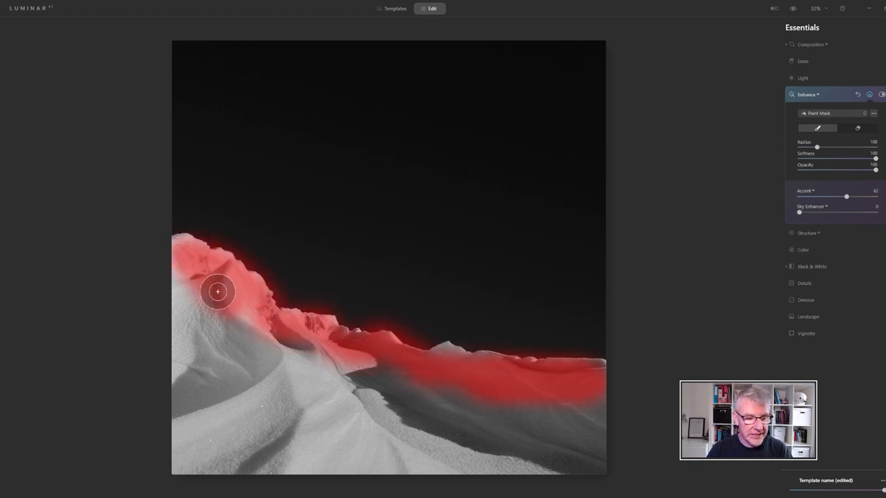
{"action": "left_click_drag", "start_coordinate": [217, 291], "coordinate": [406, 364]}
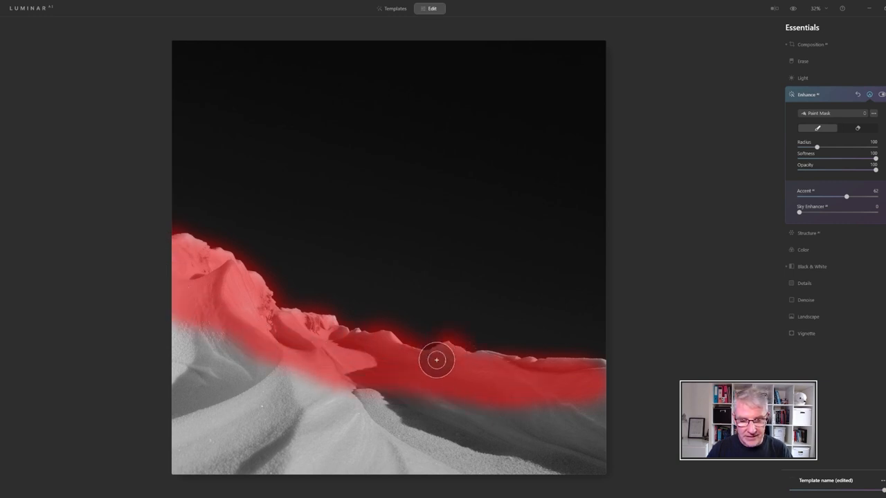
{"action": "left_click_drag", "start_coordinate": [437, 360], "coordinate": [487, 363]}
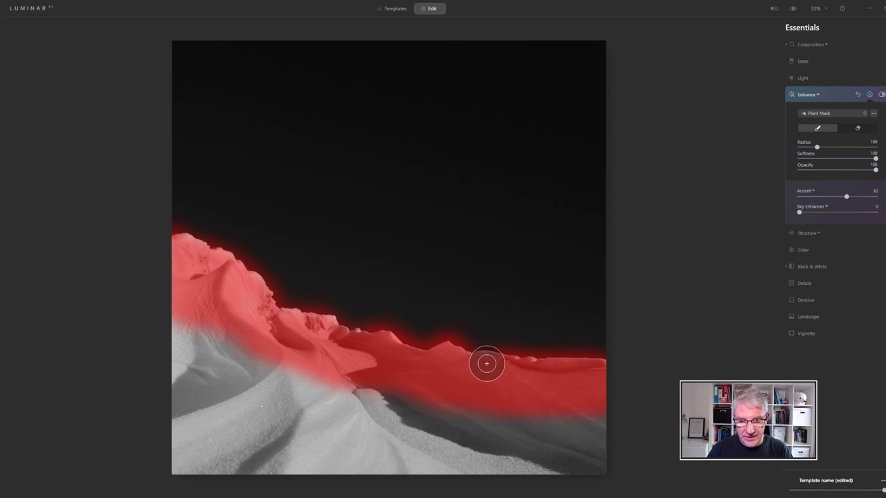
{"action": "left_click_drag", "start_coordinate": [486, 363], "coordinate": [109, 318]}
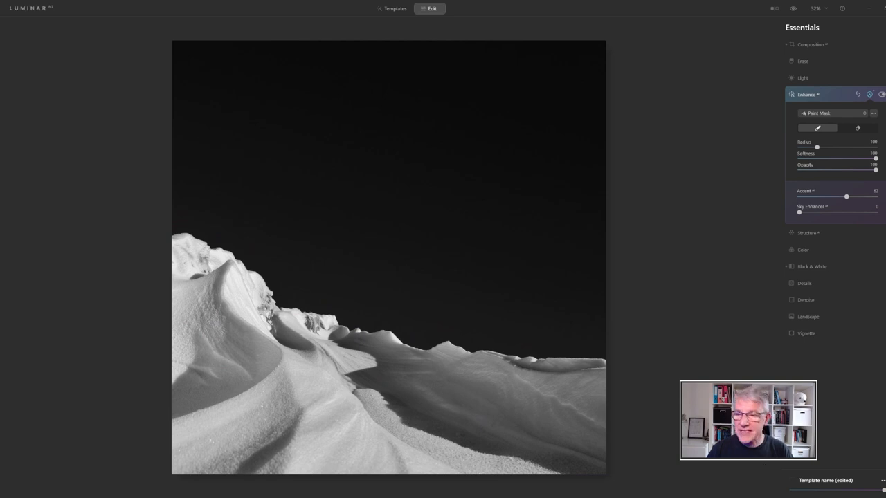
{"action": "left_click", "coordinate": [872, 113]}
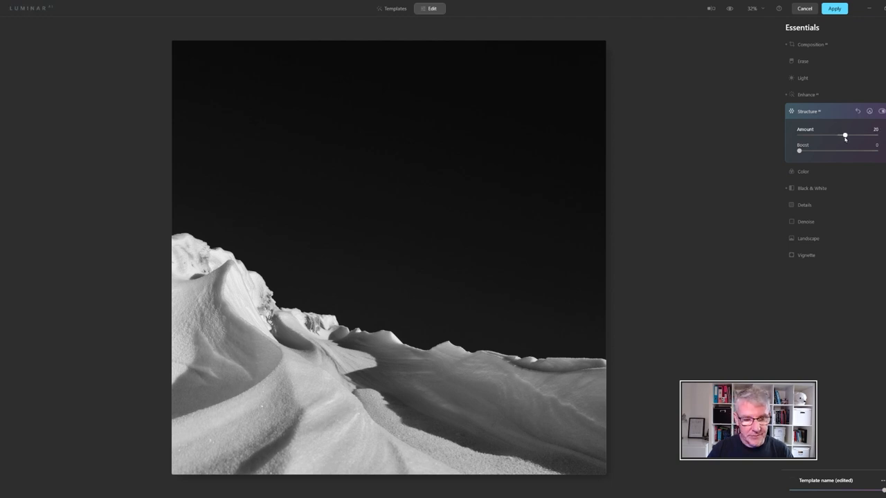
Step: Set Essentials Structure Amount to 24 and toggle its mask options
{"action": "left_click_drag", "start_coordinate": [845, 135], "coordinate": [847, 135]}
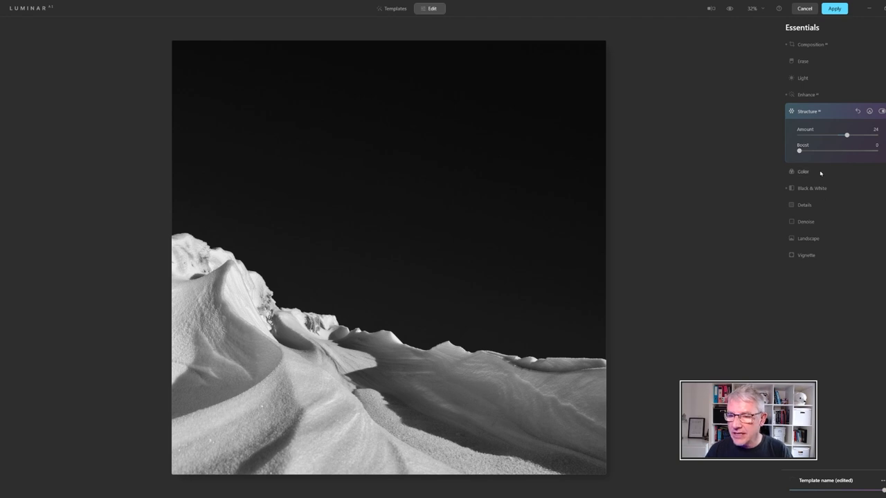
{"action": "left_click", "coordinate": [874, 130]}
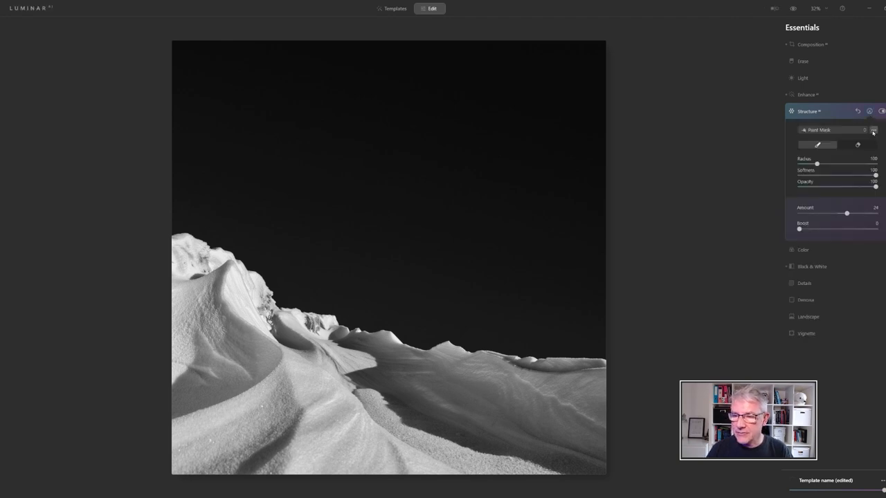
{"action": "left_click", "coordinate": [874, 129]}
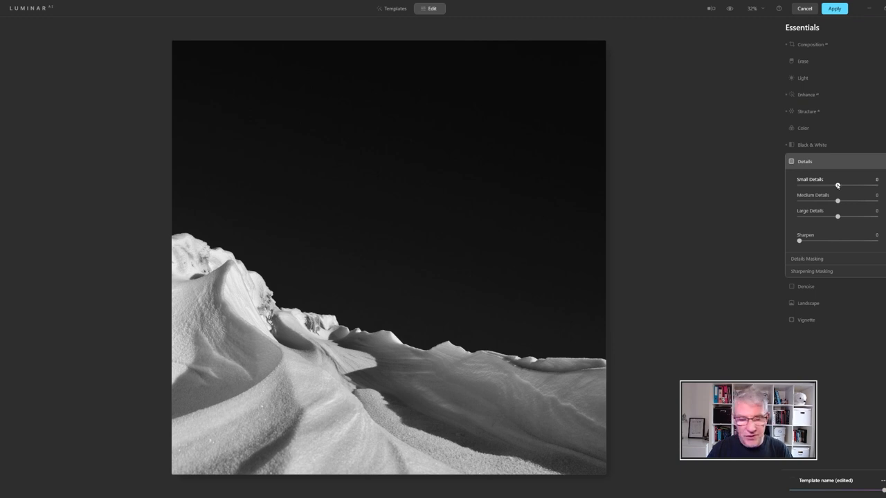
Step: Raise Details Small Details to 11, briefly showing and hiding its mask panel
{"action": "left_click_drag", "start_coordinate": [838, 184], "coordinate": [842, 185]}
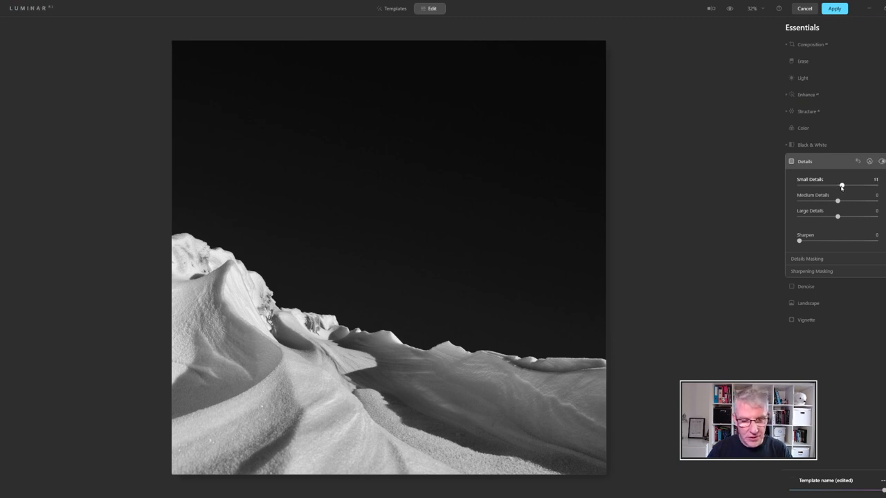
{"action": "left_click", "coordinate": [869, 161]}
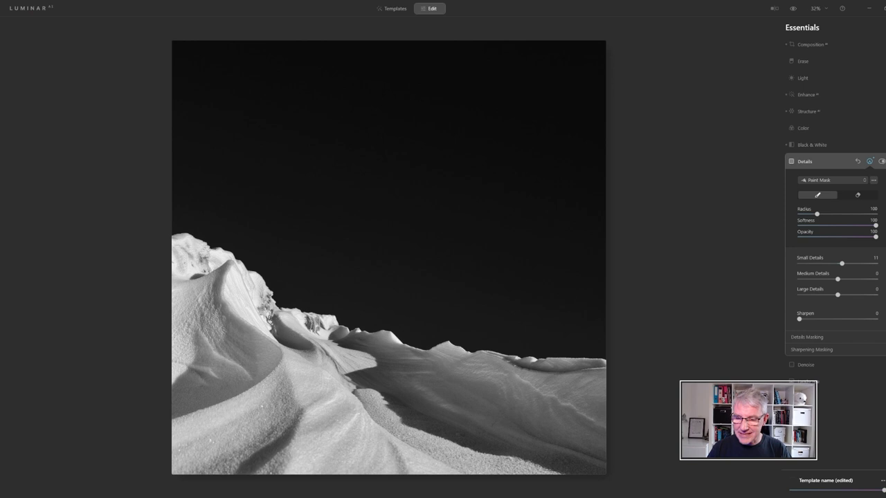
{"action": "left_click", "coordinate": [873, 180]}
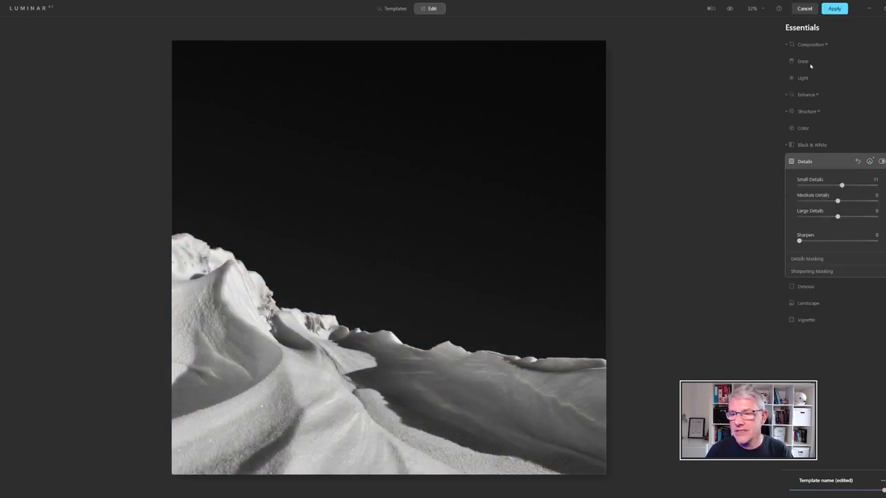
Step: In Light, set Smart Contrast to 6 and Highlights to -17
{"action": "left_click", "coordinate": [802, 78]}
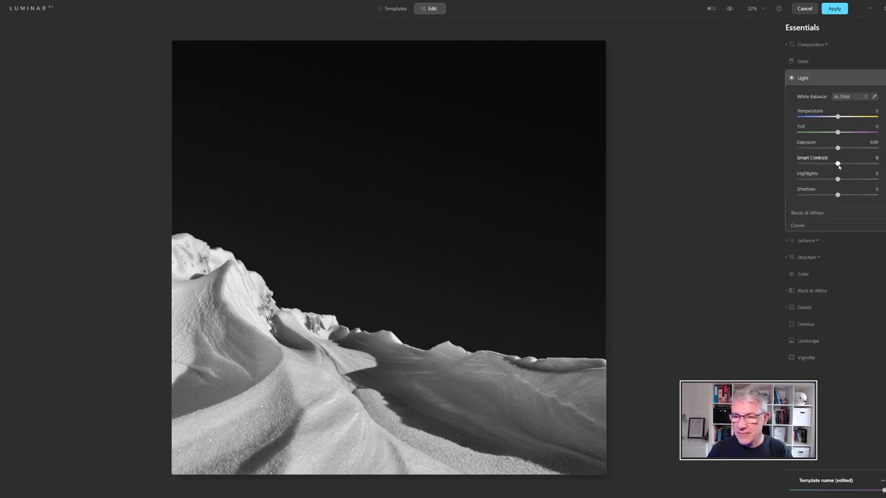
{"action": "left_click_drag", "start_coordinate": [837, 162], "coordinate": [840, 163]}
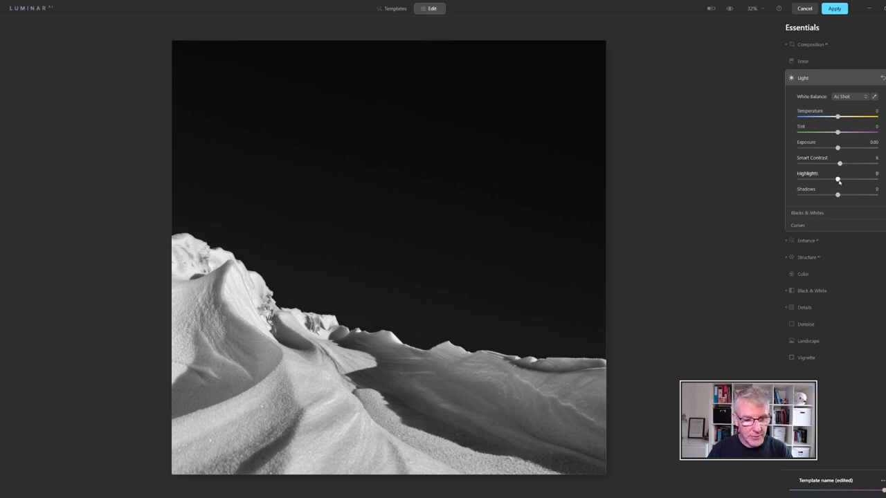
{"action": "left_click_drag", "start_coordinate": [837, 179], "coordinate": [833, 179]}
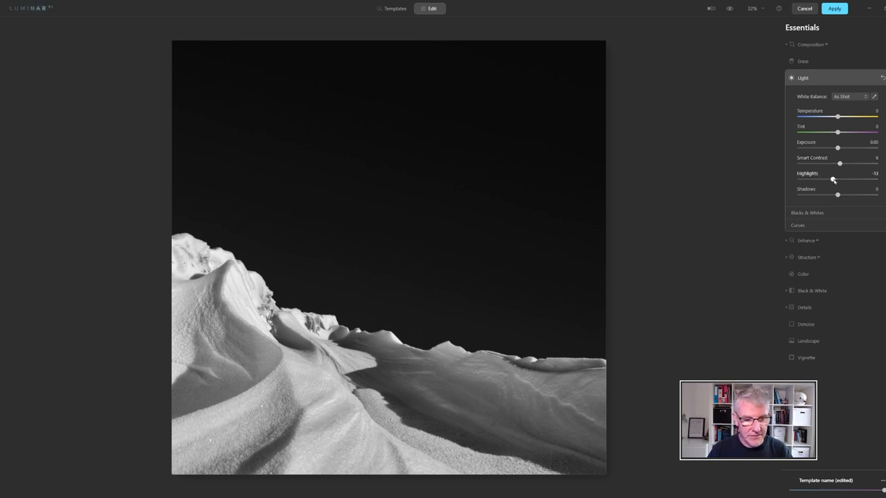
{"action": "left_click_drag", "start_coordinate": [833, 179], "coordinate": [831, 179]}
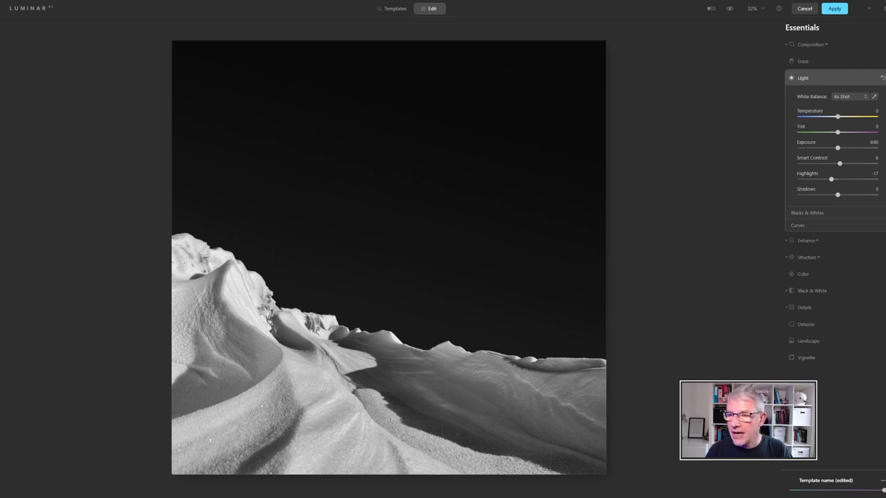
{"action": "left_click", "coordinate": [807, 27]}
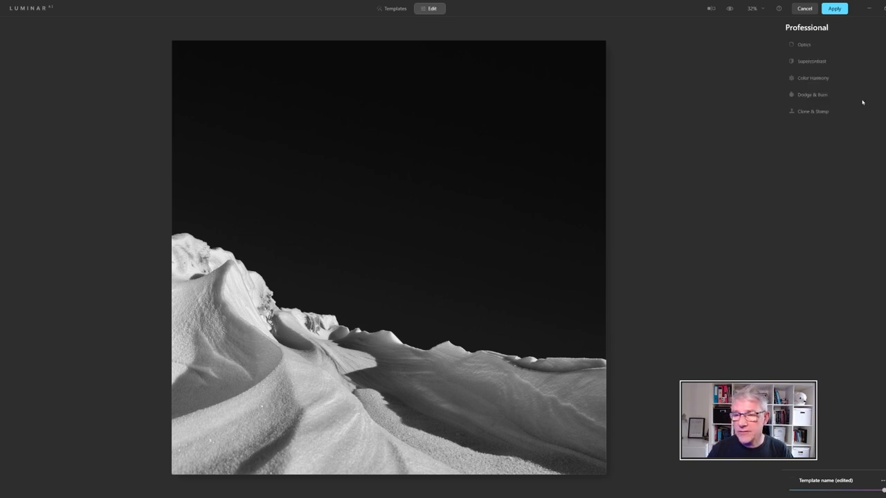
Step: Set Supercontrast Highlights Contrast to 7, then preview the original colour photo
{"action": "left_click", "coordinate": [812, 61]}
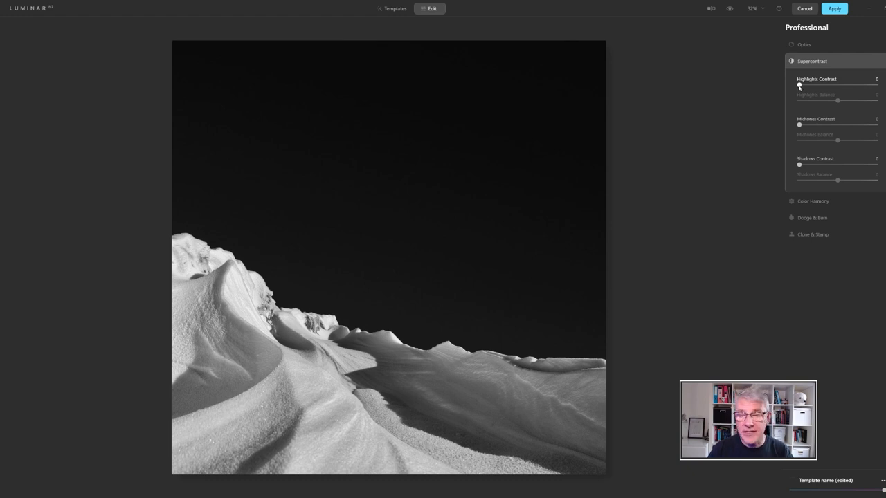
{"action": "left_click_drag", "start_coordinate": [799, 86], "coordinate": [803, 85]}
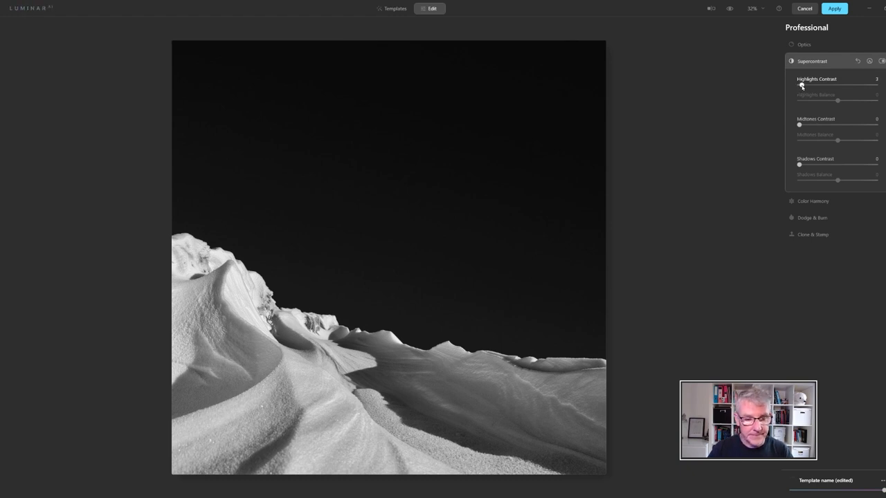
{"action": "left_click_drag", "start_coordinate": [803, 86], "coordinate": [805, 87]}
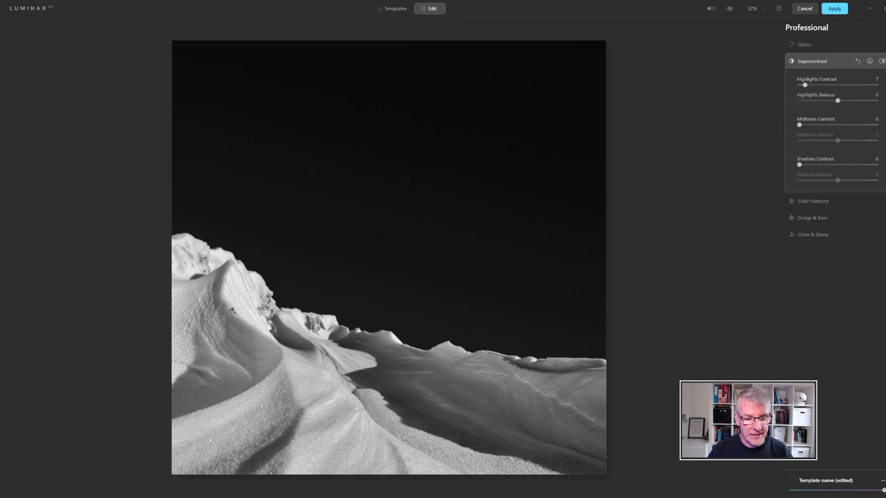
{"action": "left_click", "coordinate": [730, 8]}
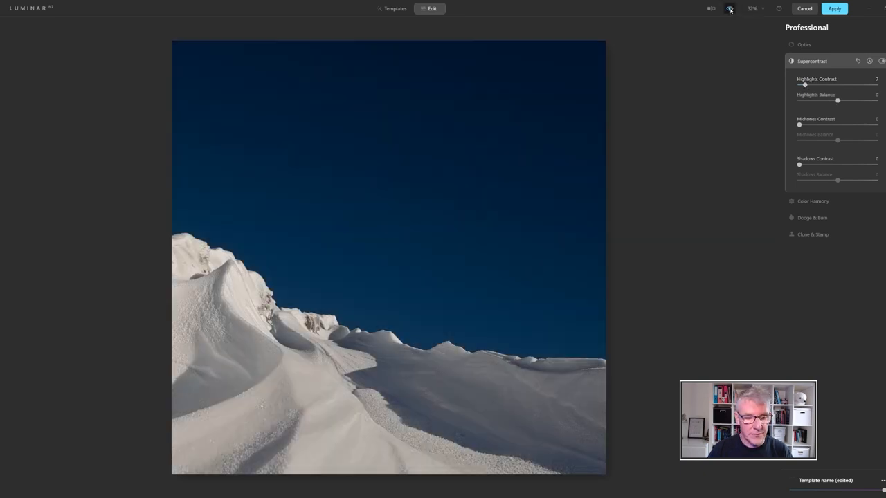
Step: Compare the black-and-white edit with the original in split view, sliding the divider
{"action": "left_click", "coordinate": [730, 8]}
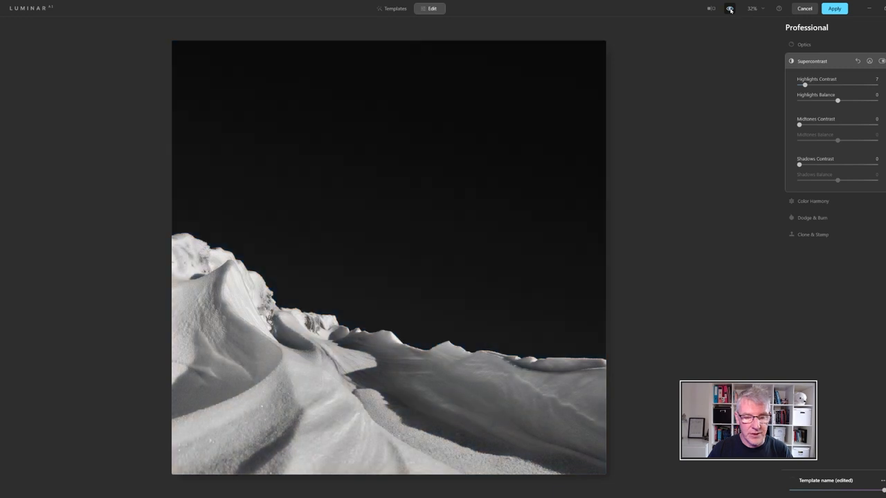
{"action": "left_click", "coordinate": [711, 8]}
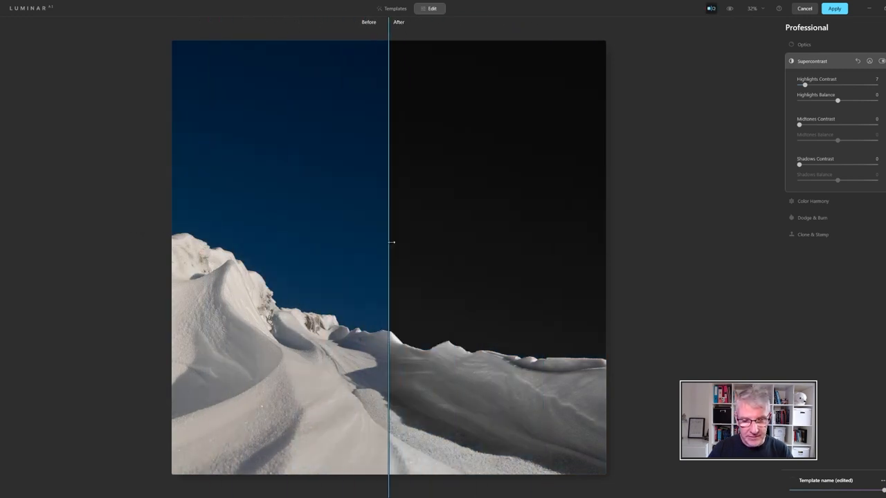
{"action": "left_click_drag", "start_coordinate": [389, 242], "coordinate": [433, 260]}
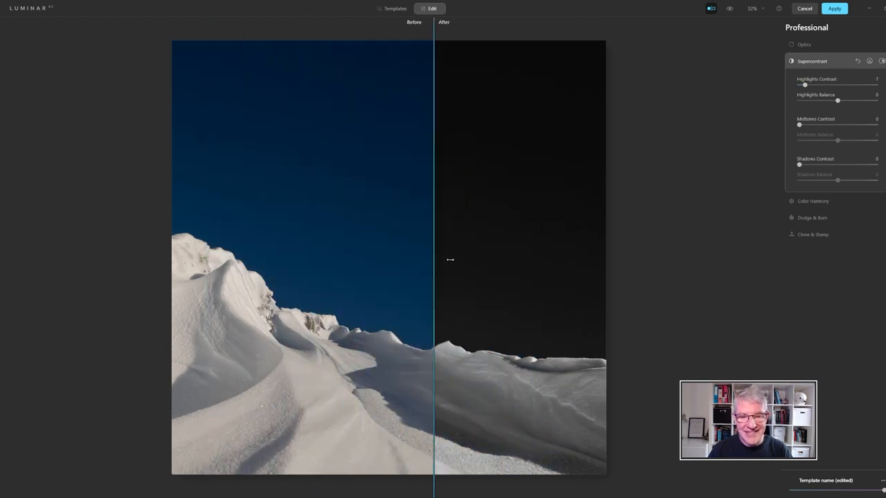
{"action": "left_click_drag", "start_coordinate": [432, 260], "coordinate": [206, 260]}
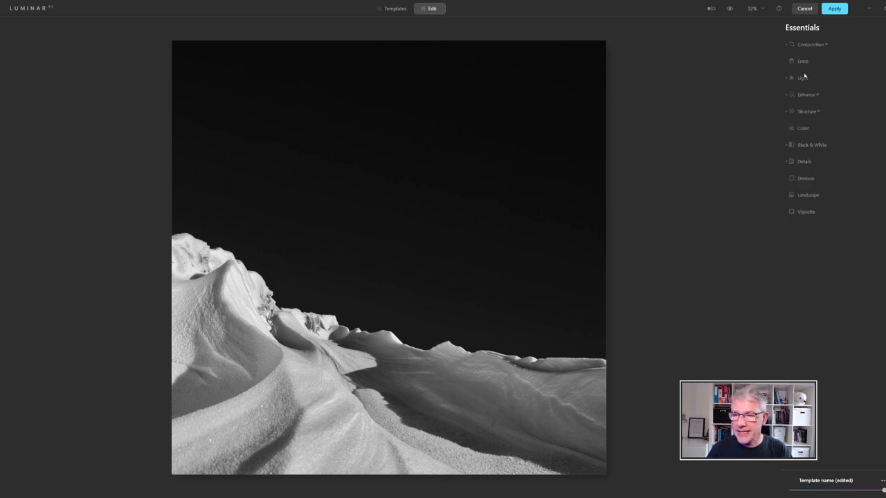
Step: Darken Blacks to -22, raise Smart Contrast to 14, and show the before/after split
{"action": "left_click", "coordinate": [803, 78]}
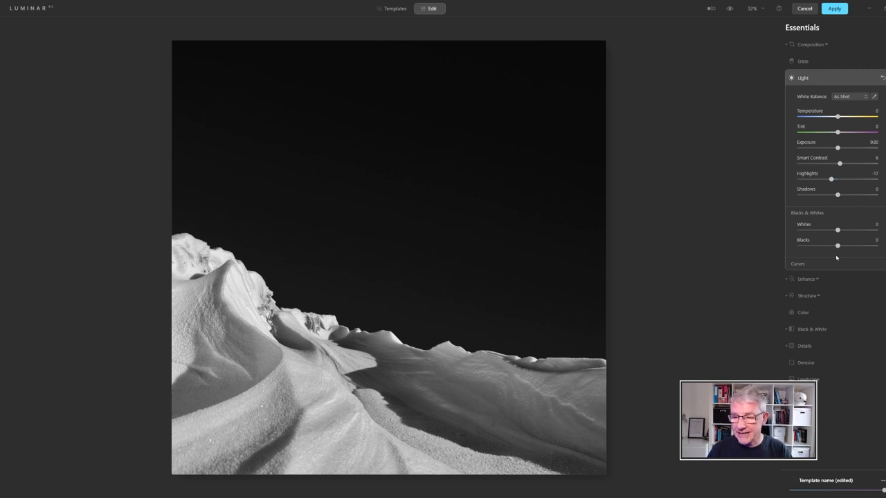
{"action": "left_click_drag", "start_coordinate": [837, 246], "coordinate": [837, 246]}
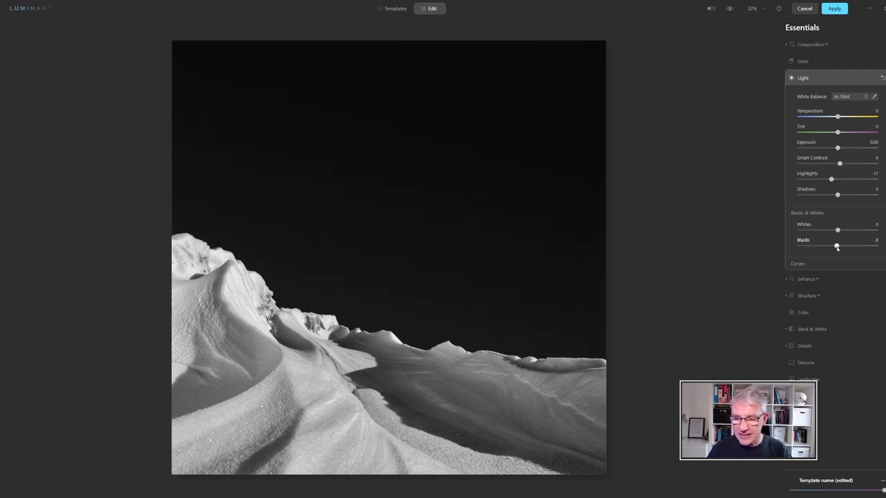
{"action": "left_click_drag", "start_coordinate": [836, 246], "coordinate": [830, 247]}
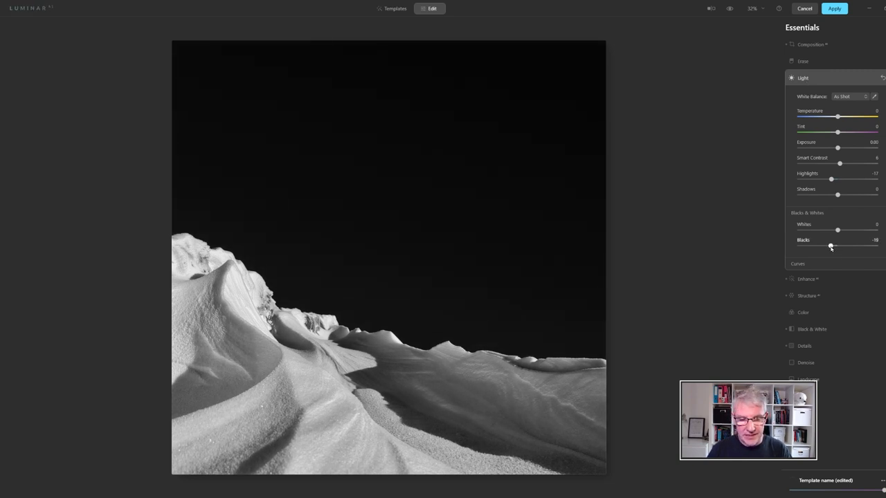
{"action": "left_click_drag", "start_coordinate": [830, 246], "coordinate": [829, 247]}
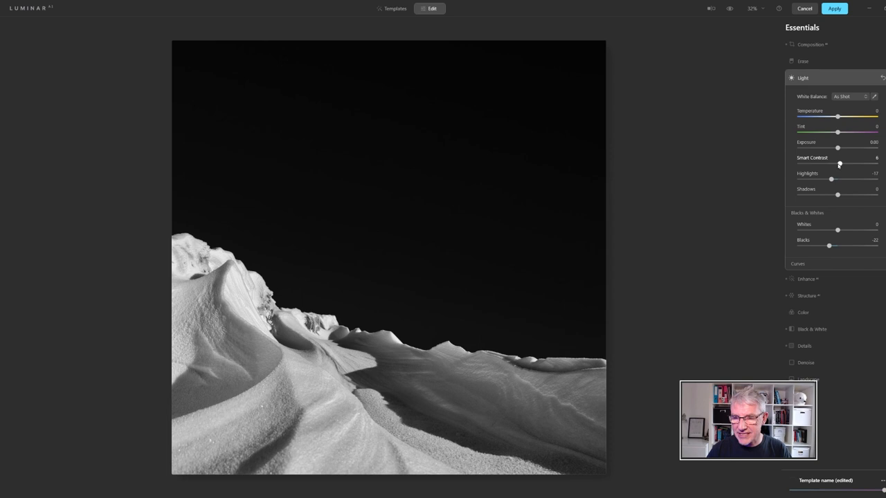
{"action": "left_click_drag", "start_coordinate": [839, 165], "coordinate": [843, 164]}
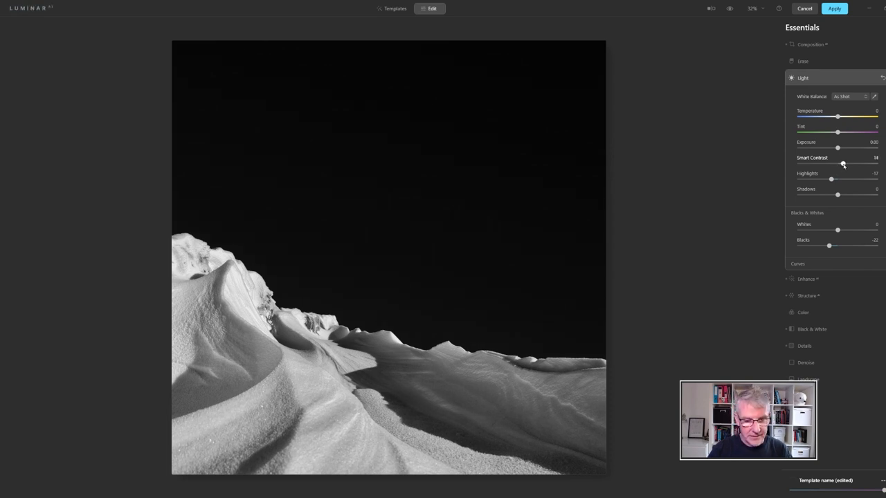
{"action": "left_click", "coordinate": [711, 8]}
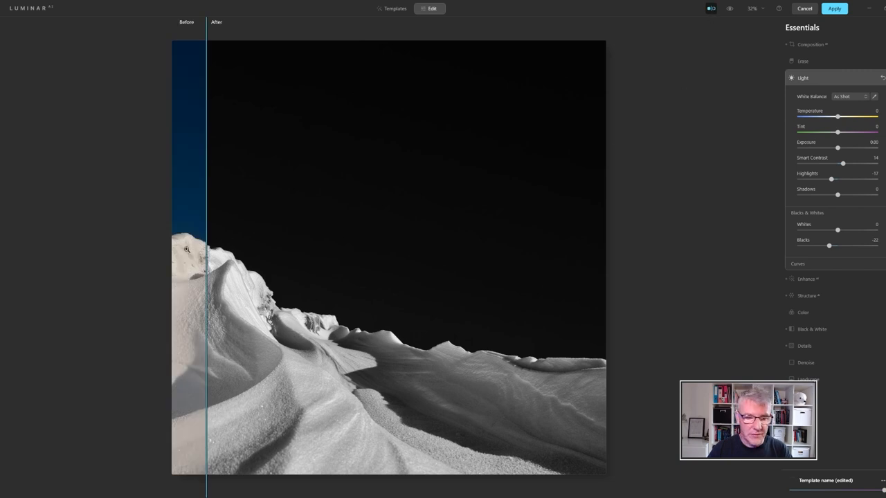
Step: Slide the before/after divider to compare with the original, then exit split view
{"action": "left_click_drag", "start_coordinate": [207, 276], "coordinate": [570, 276]}
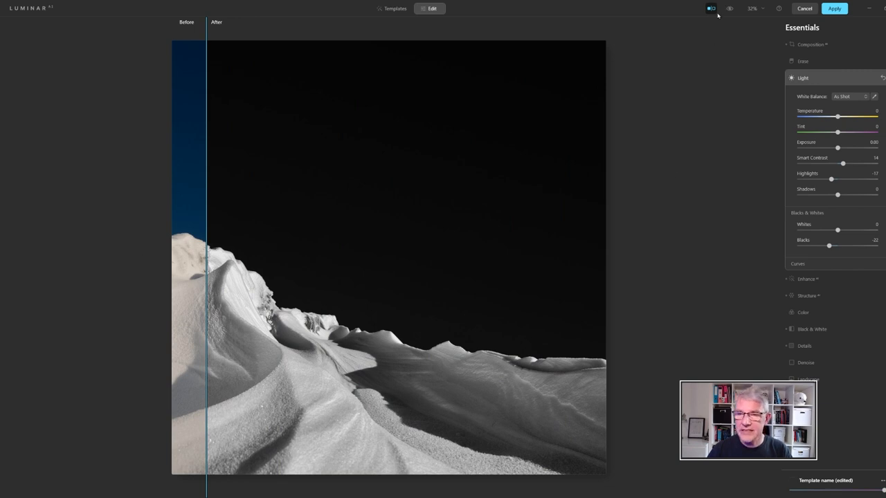
{"action": "left_click", "coordinate": [711, 8]}
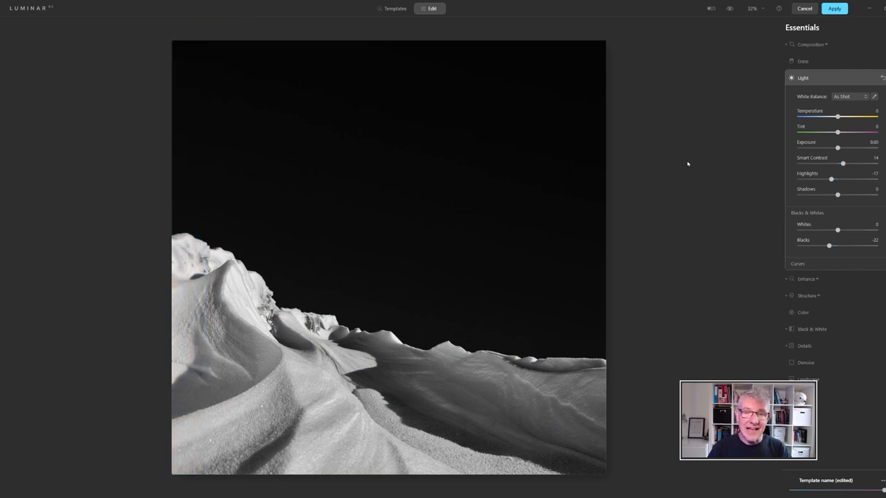